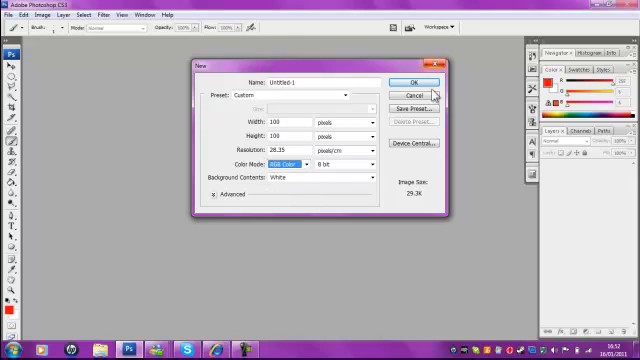
Create a new blank white document of roughly 500 by 500 pixels
left_click(404, 96)
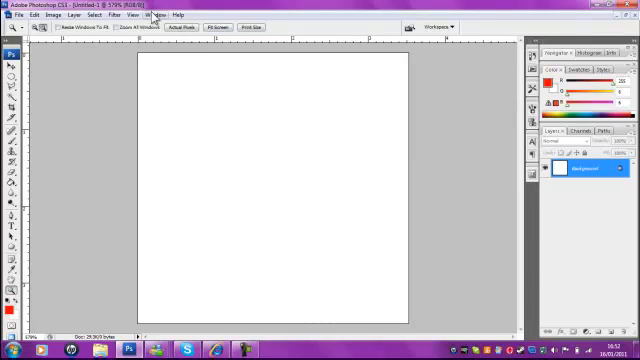
Show the Animation panel from the Window menu
left_click(156, 14)
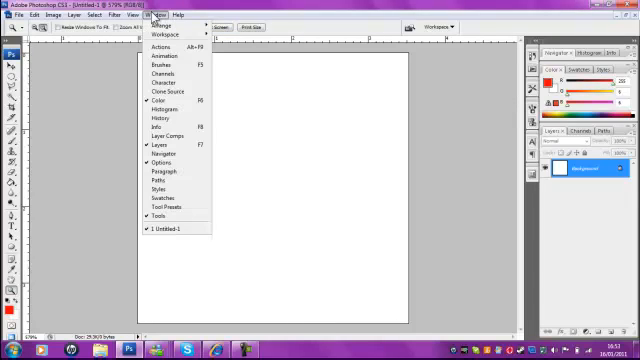
mouse_move(158, 100)
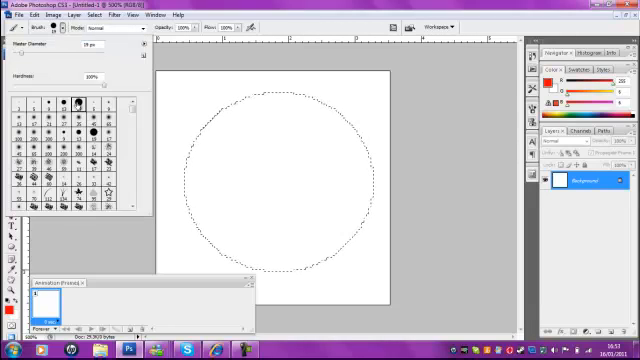
Fill the circular selection yellow and brush a black eye onto the face
left_click(544, 86)
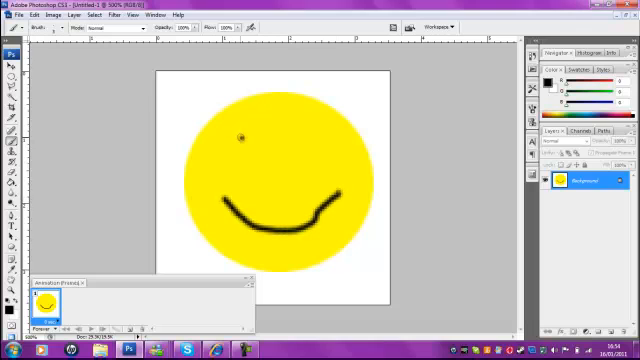
left_click_drag(252, 124, 252, 160)
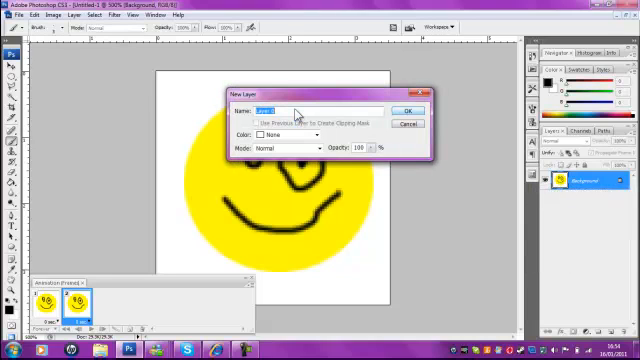
Add a new layer for the second frame and brush differently drawn eyes on it
left_click(406, 110)
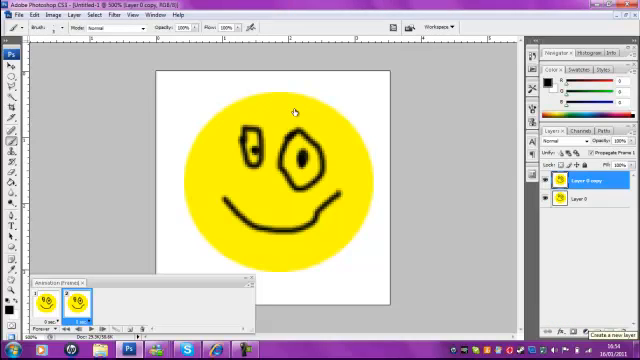
left_click(576, 200)
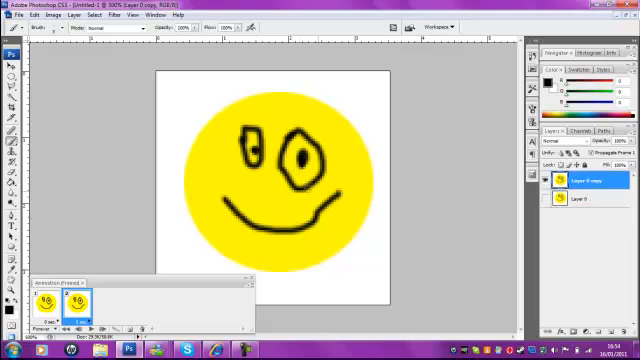
mouse_move(300, 112)
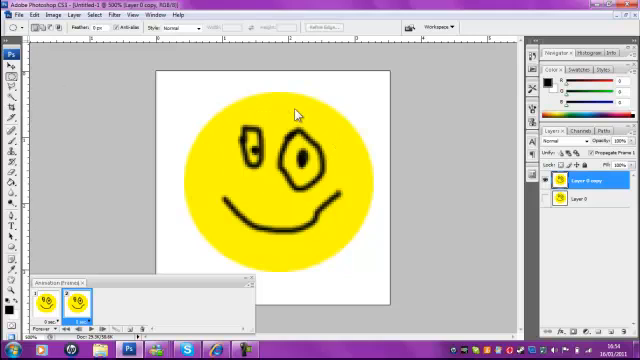
mouse_move(296, 112)
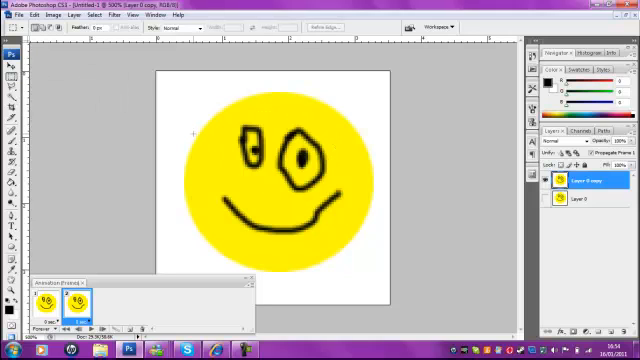
Select the eye area with a rectangular marquee and edit the eyes for the frame
left_click_drag(220, 116, 328, 188)
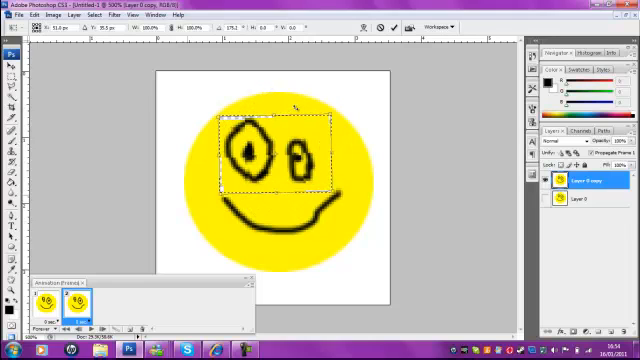
left_click(12, 26)
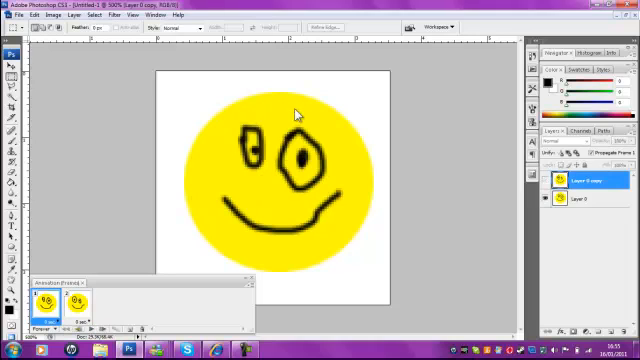
Minimise the Animation palette, leaving the two-layer smiley ready to export
left_click(44, 332)
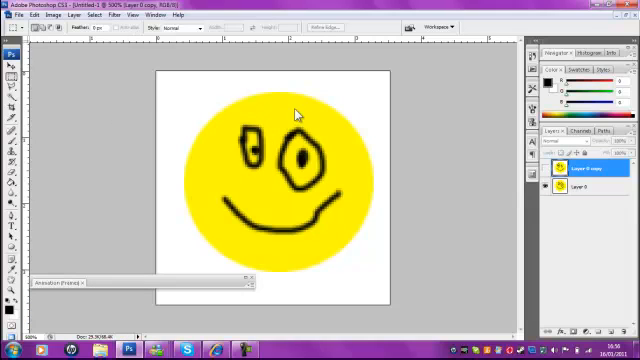
Export the smiley via Save for Web & Devices as a GIF named TUT1
left_click(16, 14)
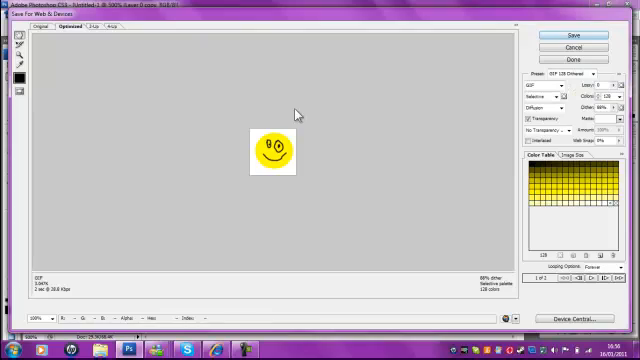
left_click(568, 36)
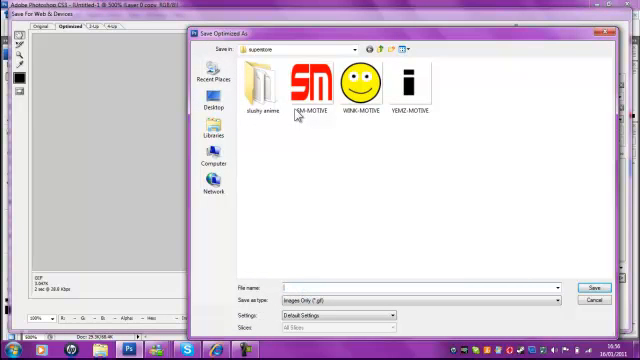
type("TUT1")
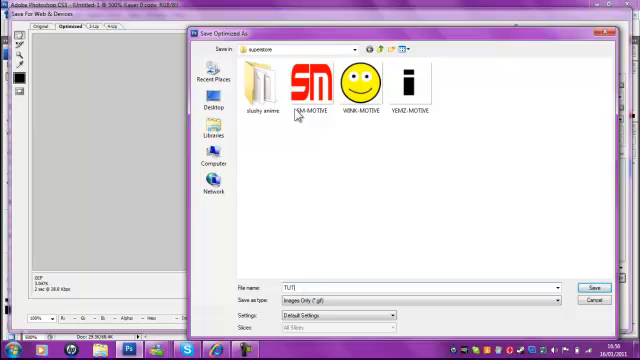
left_click(588, 286)
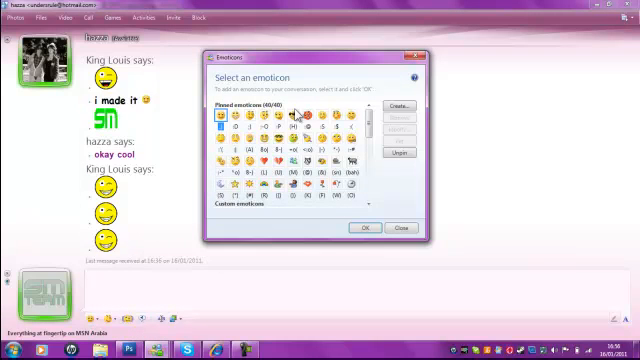
Add the saved TUT1 GIF as a custom emoticon in the chat's emoticon menu
left_click(396, 104)
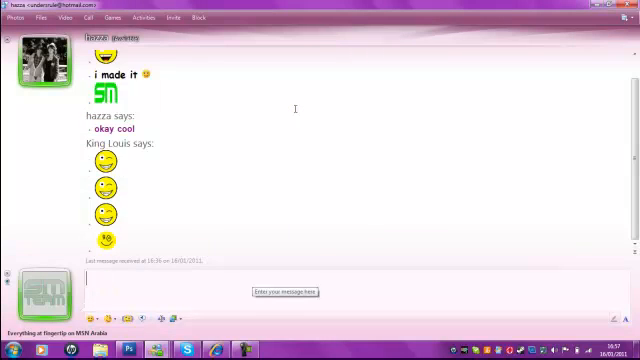
Send the custom smiley by typing its shortcut 'tut' in the message box twice
type("tut")
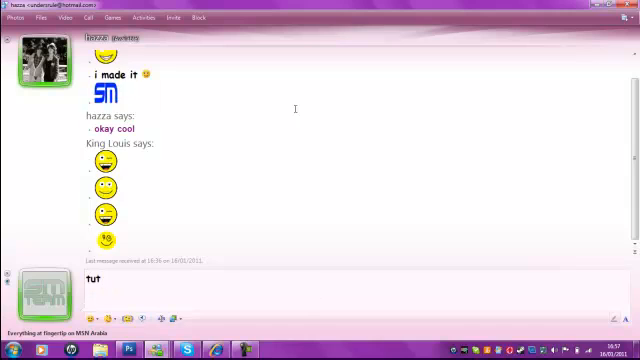
scroll("down", 3)
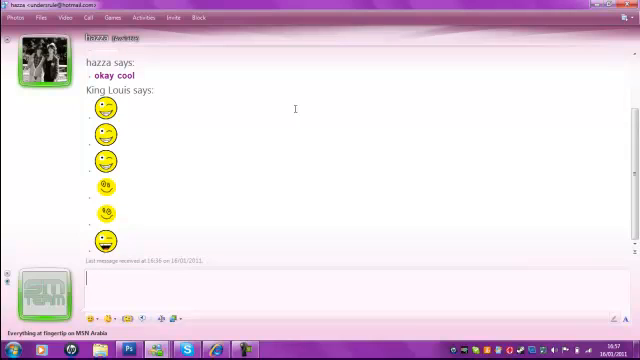
type("tut")
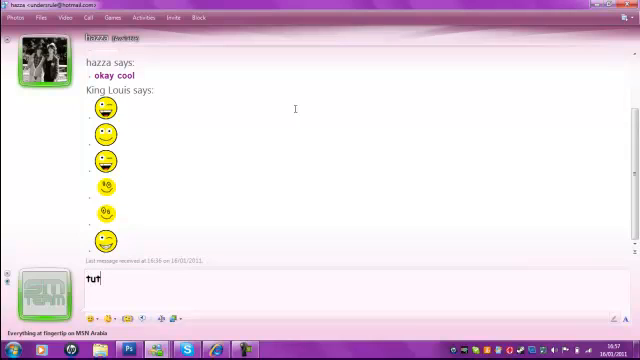